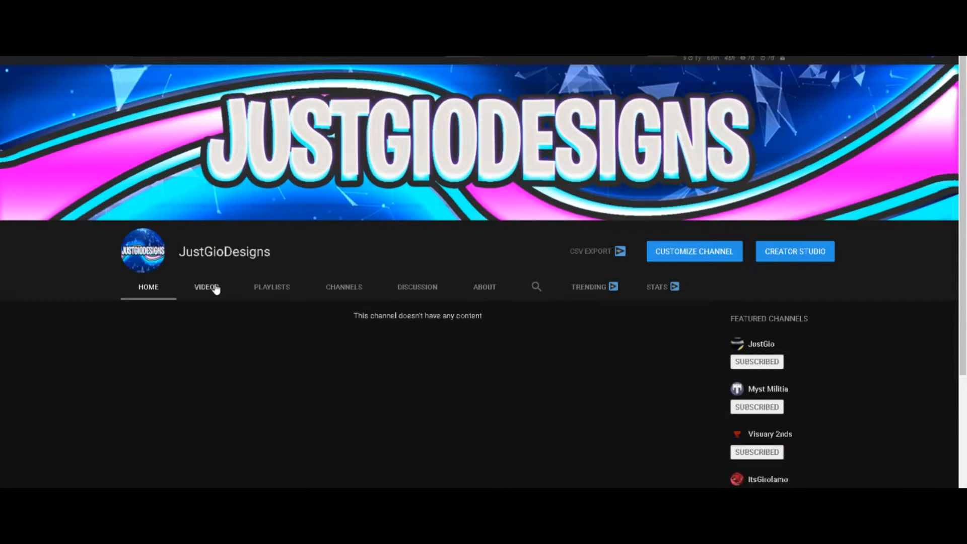
Browse the JustGioDesigns Videos, Discussion and Featured channels tabs, then return to the channel home.
click(271, 286)
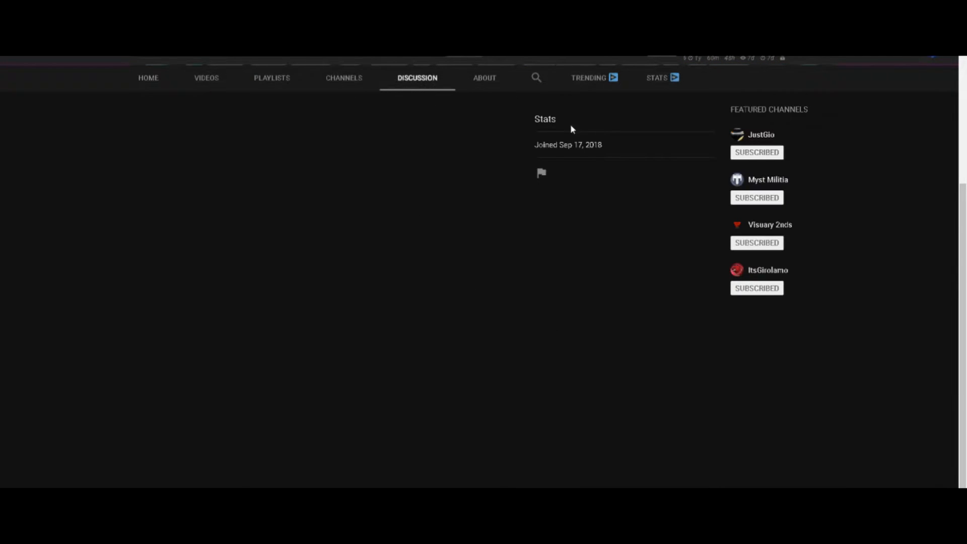
click(271, 77)
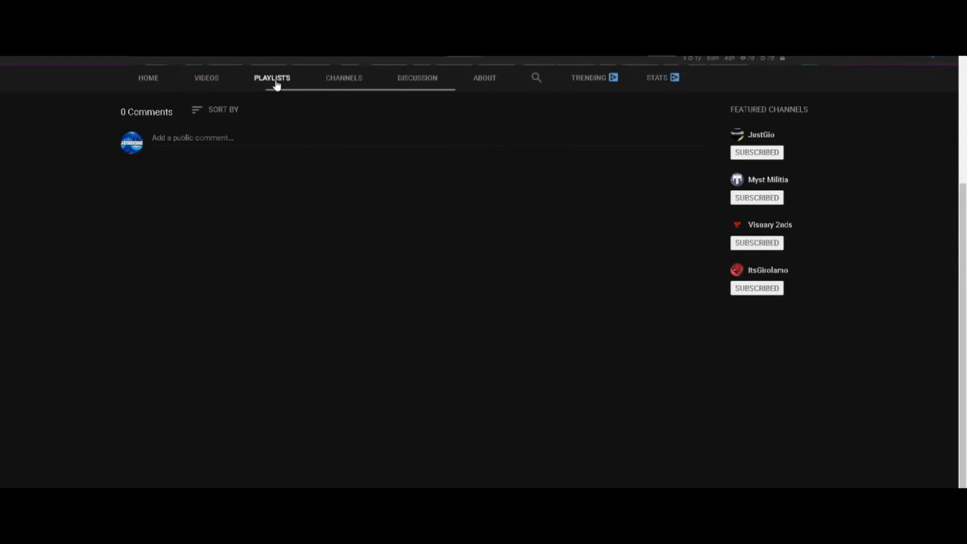
click(343, 78)
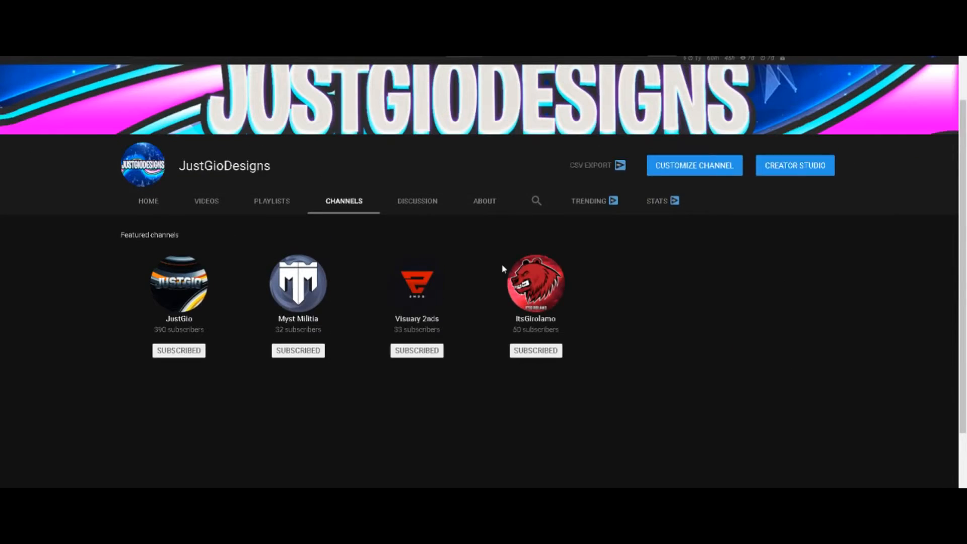
click(148, 201)
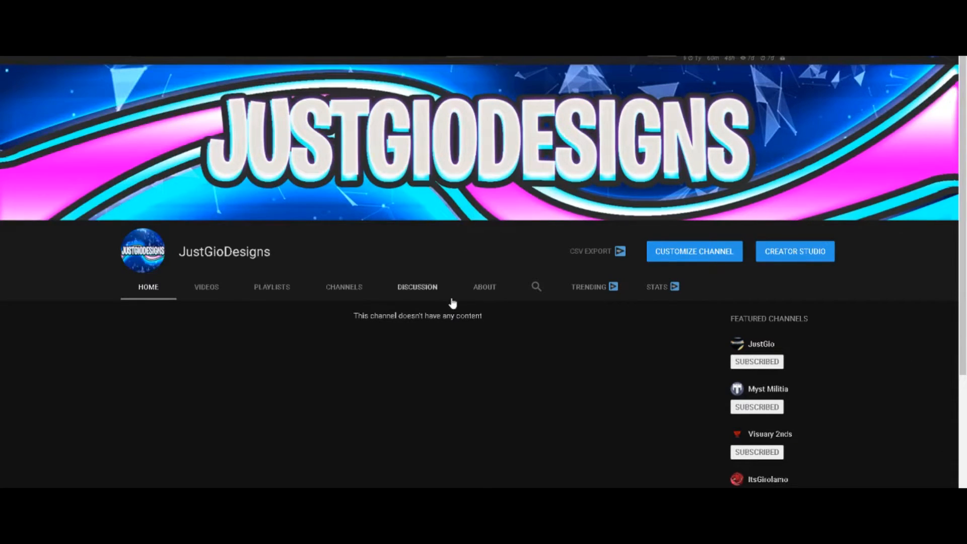
Check the Playlists, About and Discussion tabs, finishing on the four Featured channels.
click(206, 286)
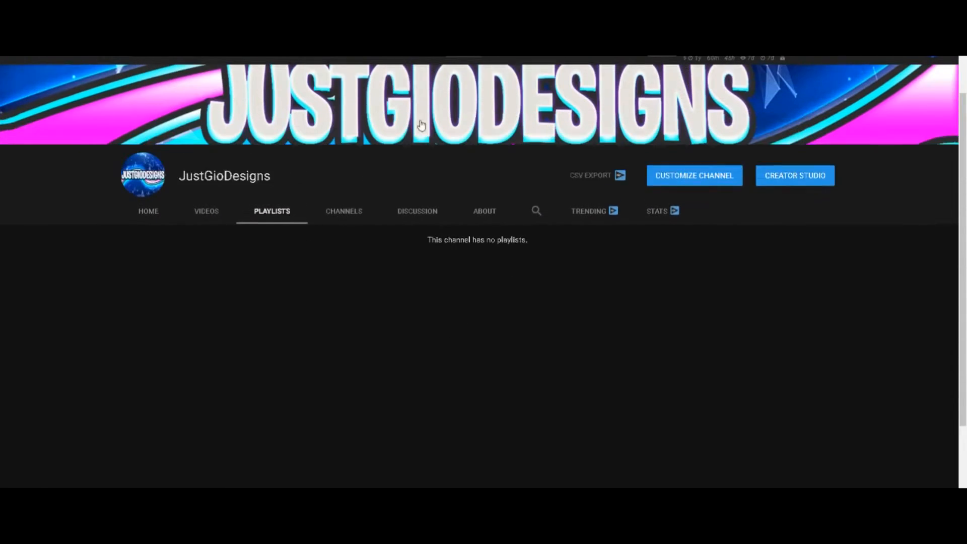
click(484, 211)
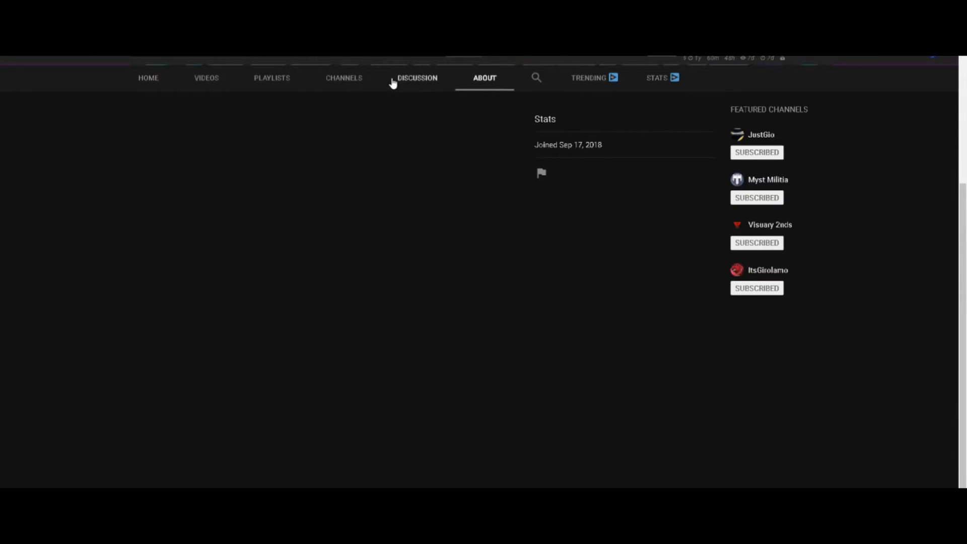
click(417, 77)
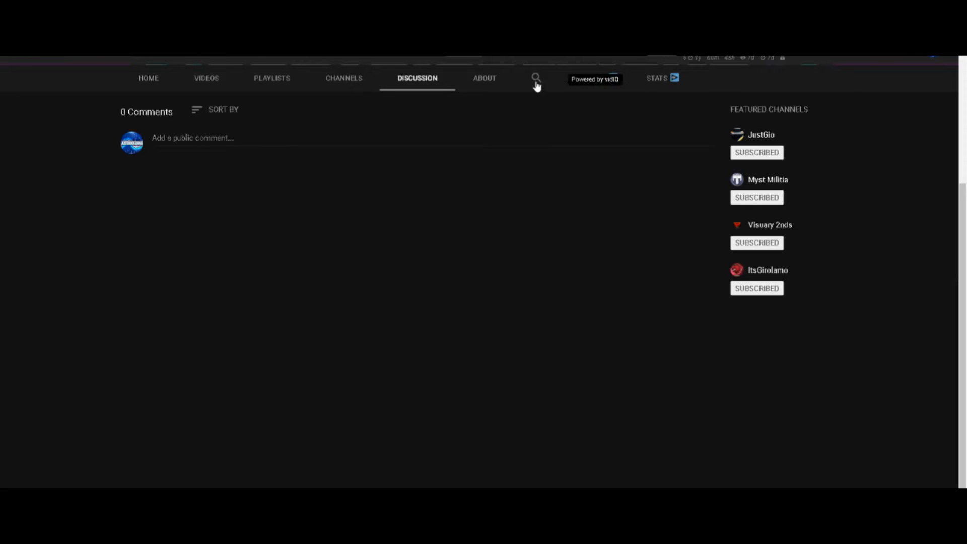
click(344, 78)
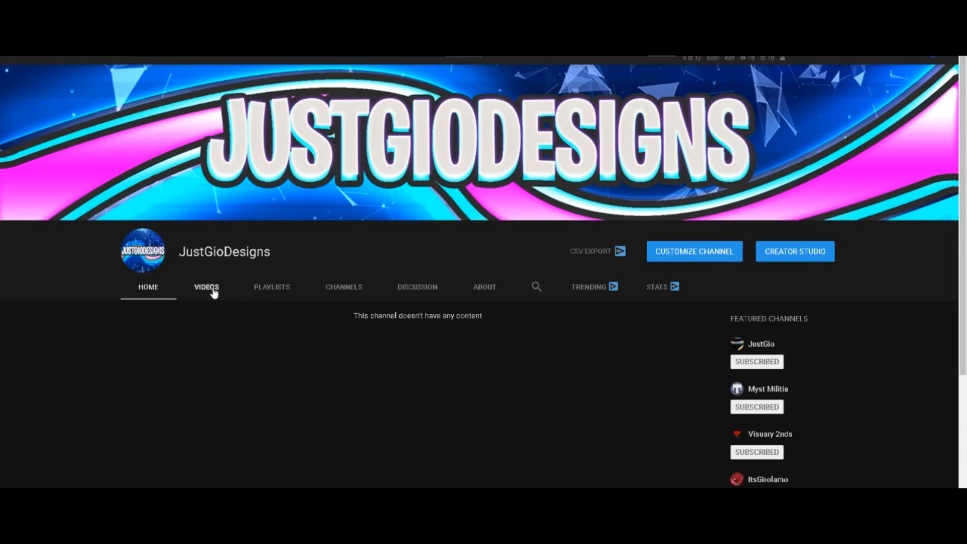
click(271, 286)
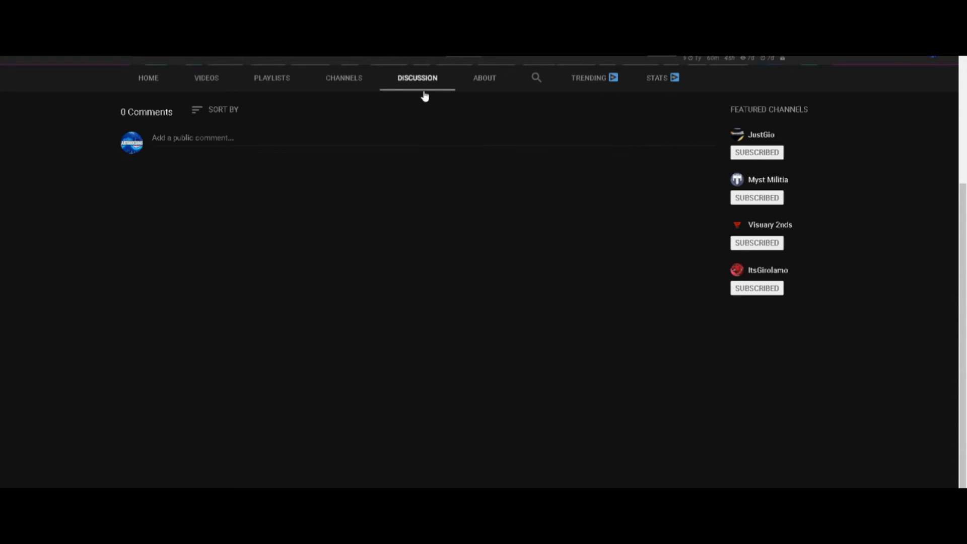
click(343, 77)
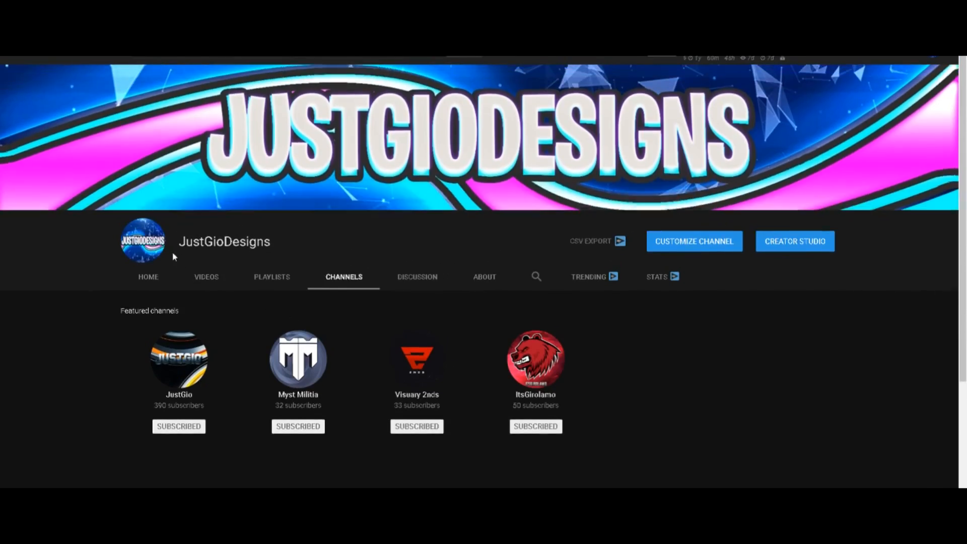